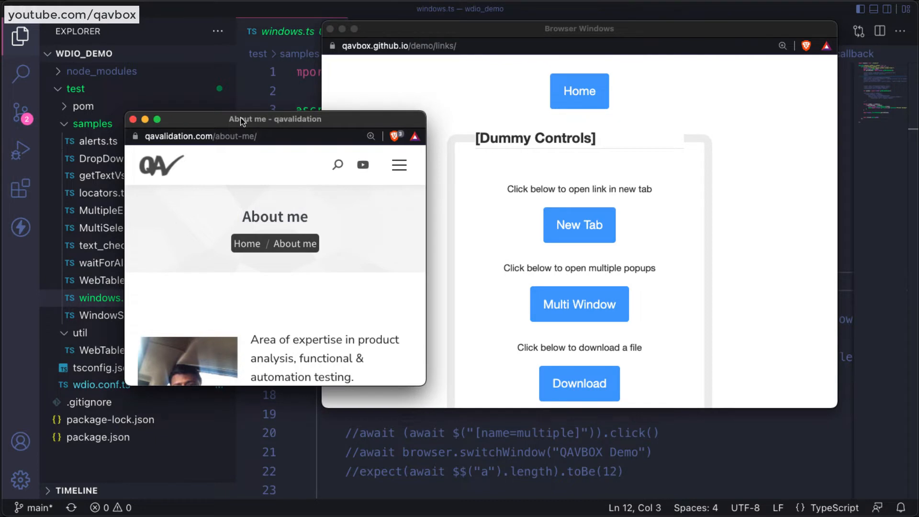
{"action": "mouse_move", "coordinate": [249, 122]}
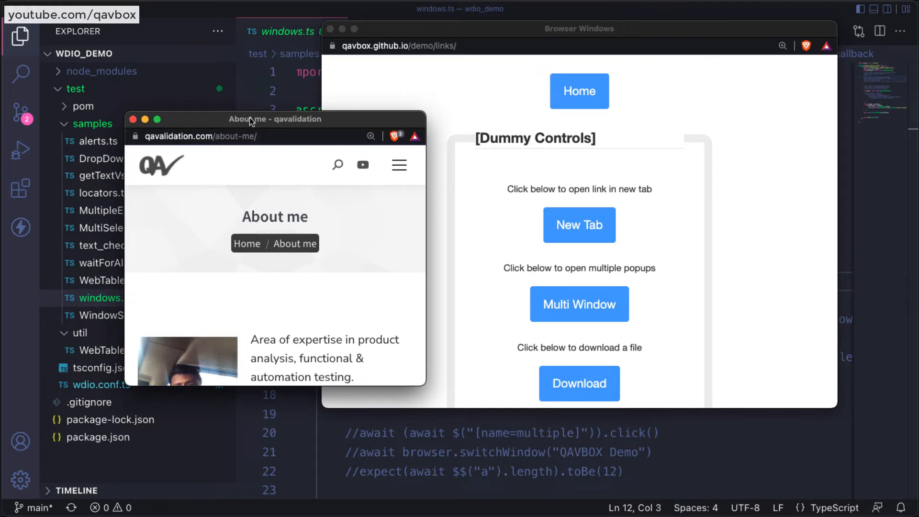
Move the About me popup aside and select closeWindow in the docs usage example
{"action": "left_click_drag", "start_coordinate": [274, 118], "coordinate": [315, 123]}
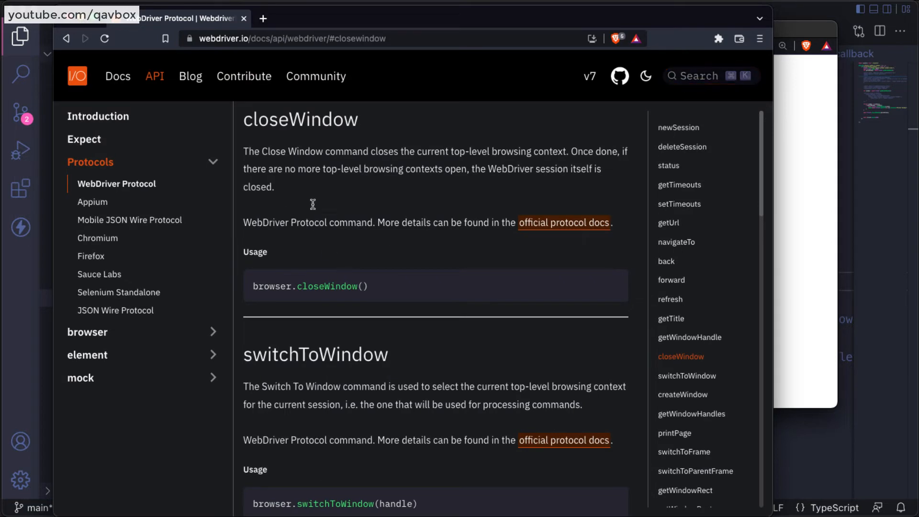
{"action": "mouse_move", "coordinate": [345, 150]}
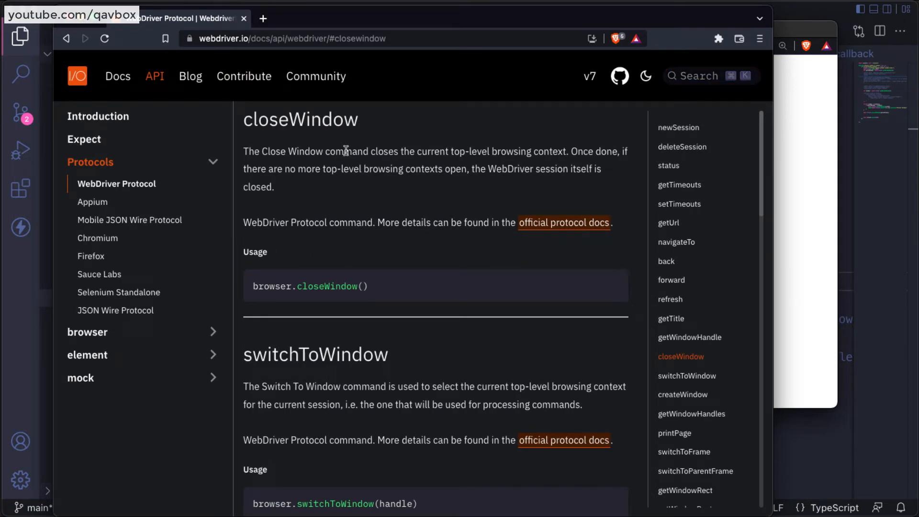
{"action": "mouse_move", "coordinate": [489, 148]}
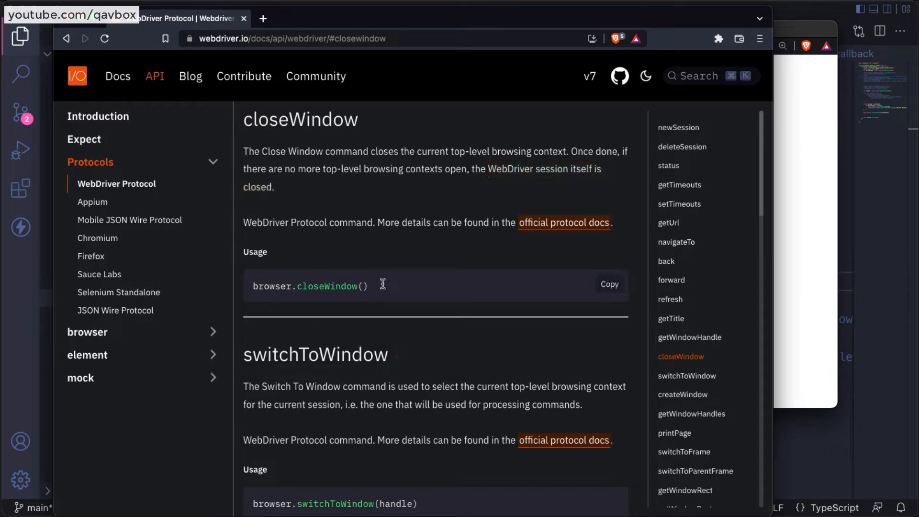
{"action": "double_click", "coordinate": [309, 286]}
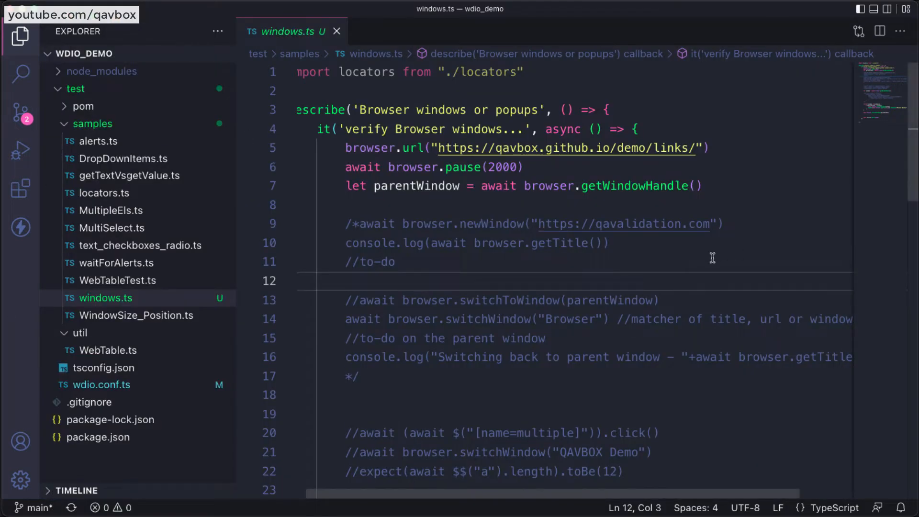
{"action": "mouse_move", "coordinate": [431, 311]}
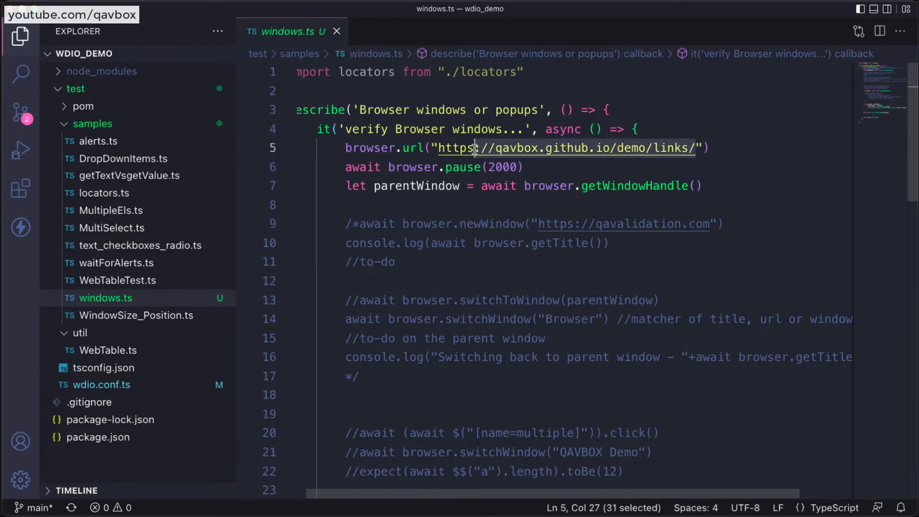
Comment out the original title-checking loop and select the new copy's title assertion line
{"action": "scroll", "scroll_direction": "down", "scroll_amount": 3}
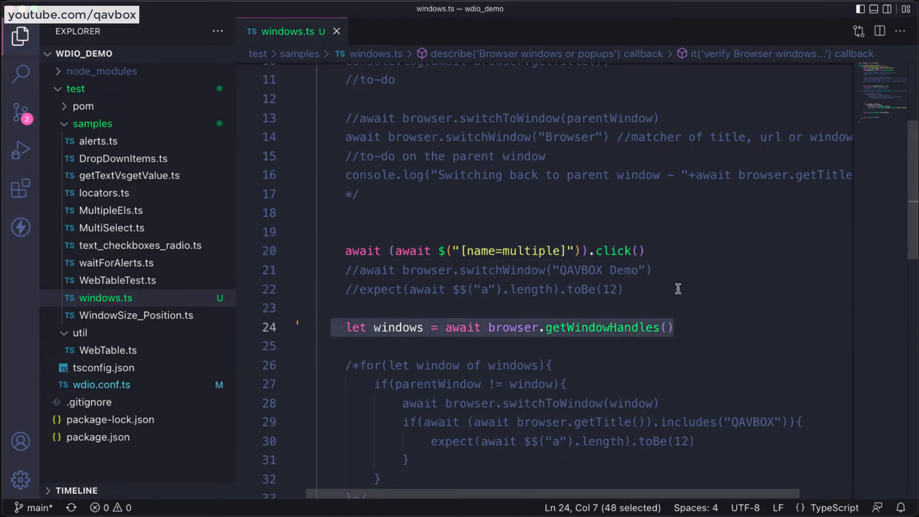
{"action": "scroll", "scroll_direction": "down", "scroll_amount": 3}
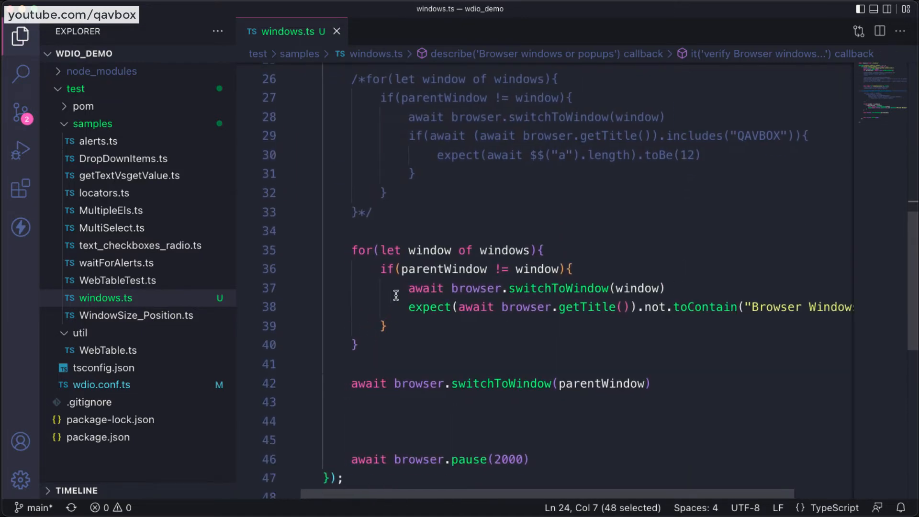
{"action": "type", "text": "/*"}
{"action": "left_click", "coordinate": [576, 345]}
{"action": "type", "text": "*/"}
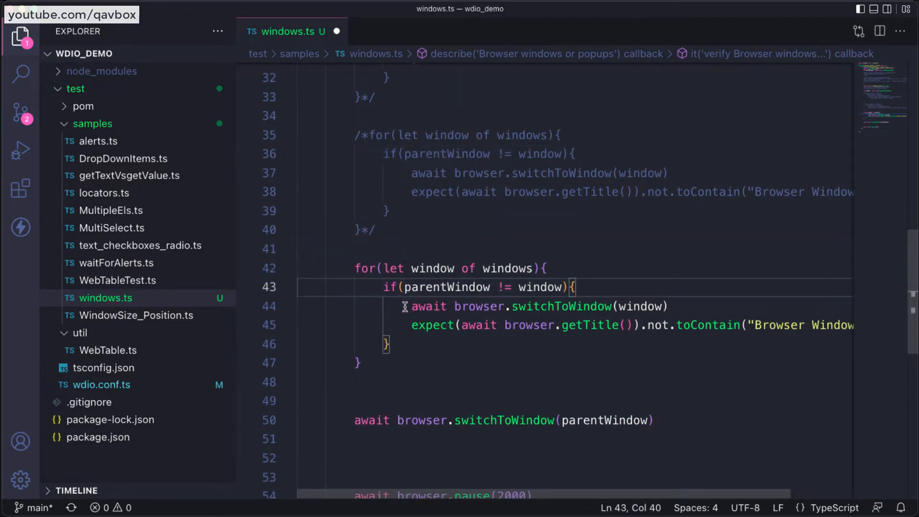
{"action": "left_click_drag", "start_coordinate": [411, 306], "coordinate": [668, 306]}
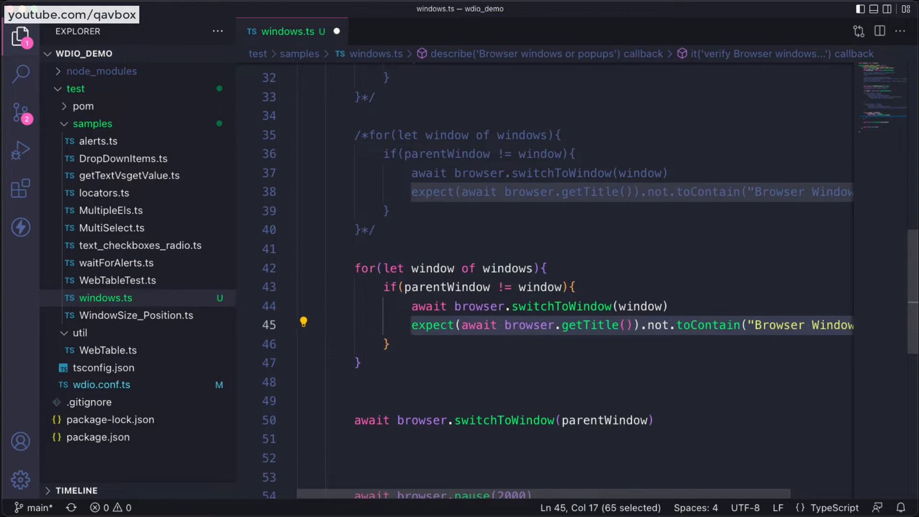
Replace the title assertion with a browser.closeWindow() call
{"action": "type", "text": "browser"}
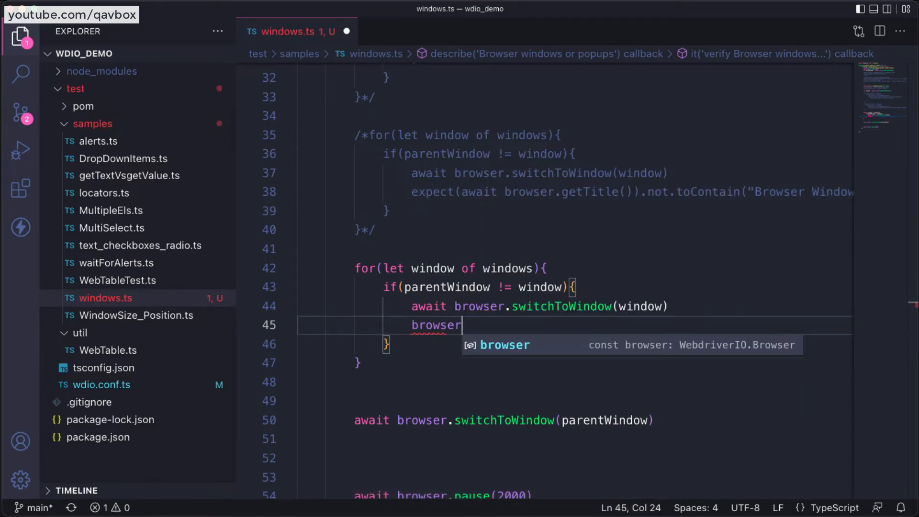
{"action": "type", "text": ".clos"}
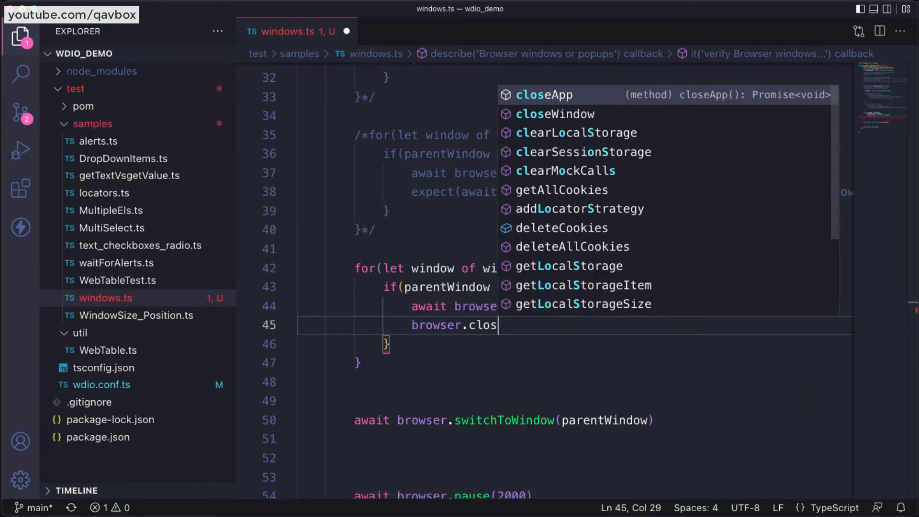
{"action": "type", "text": "eWindow"}
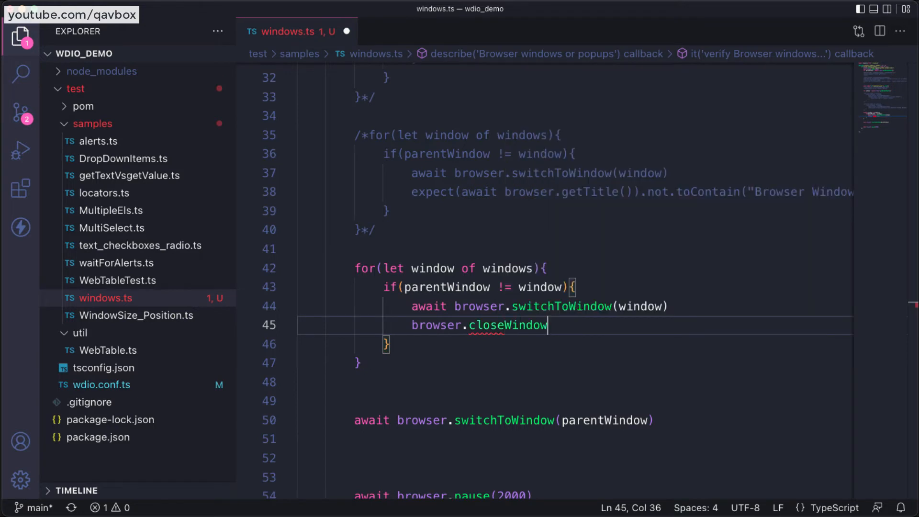
{"action": "type", "text": "()"}
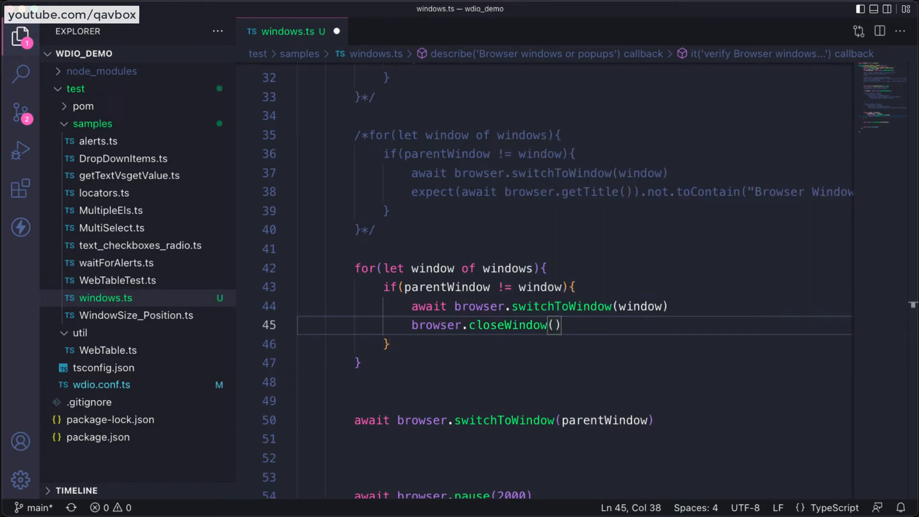
Prefix the closeWindow call with await, save, and place the cursor for logging
{"action": "type", "text": "await"}
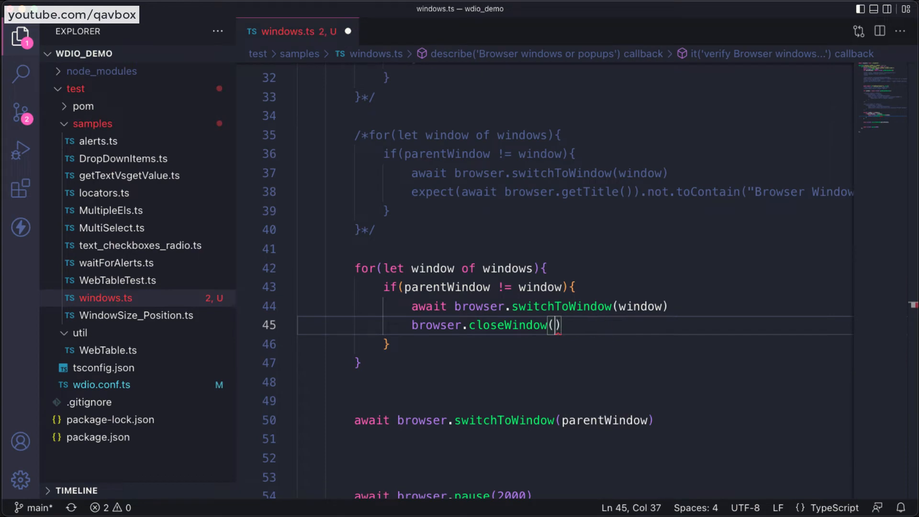
{"action": "type", "text": "await"}
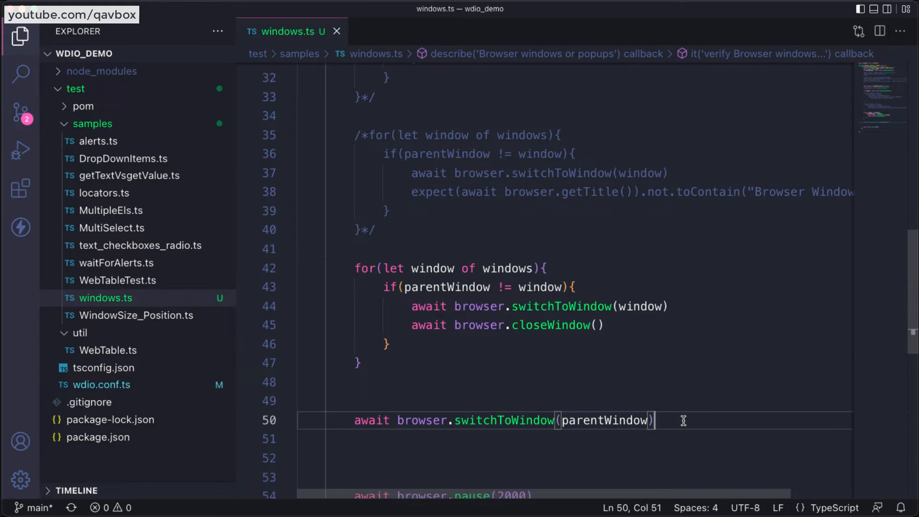
{"action": "left_click", "coordinate": [604, 325]}
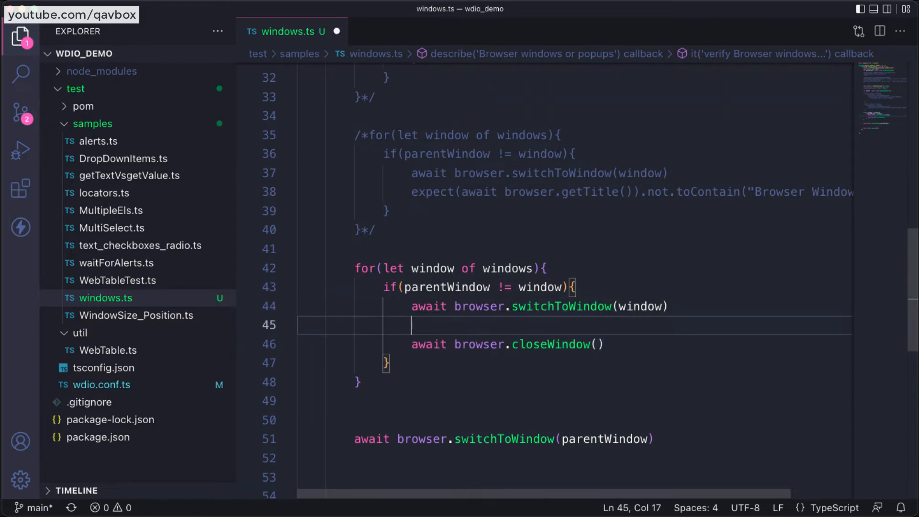
Log each child window's title with console.log(await browser.getTitle()) after switching
{"action": "type", "text": "console"}
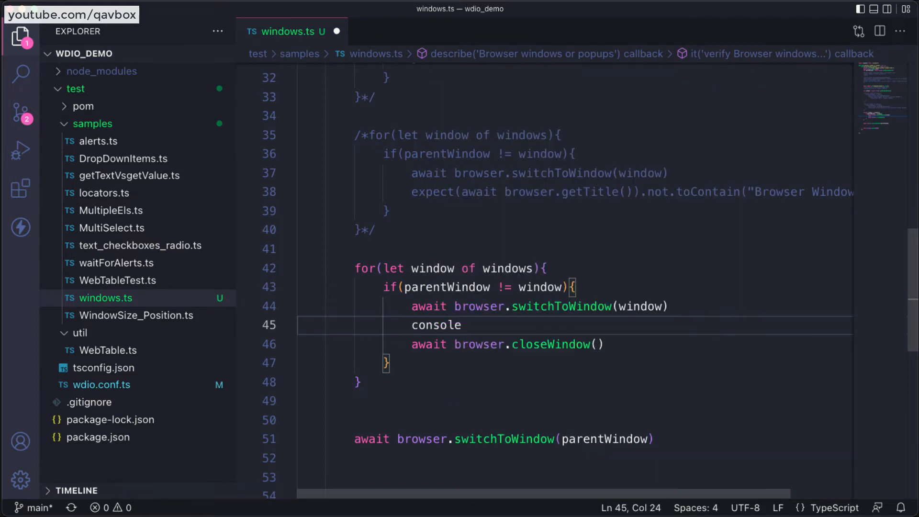
{"action": "type", "text": ".log"}
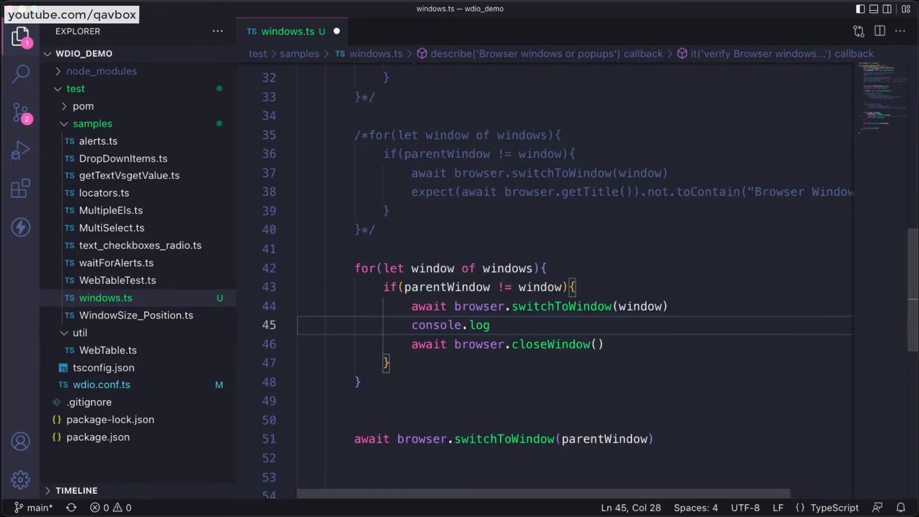
{"action": "type", "text": "(await"}
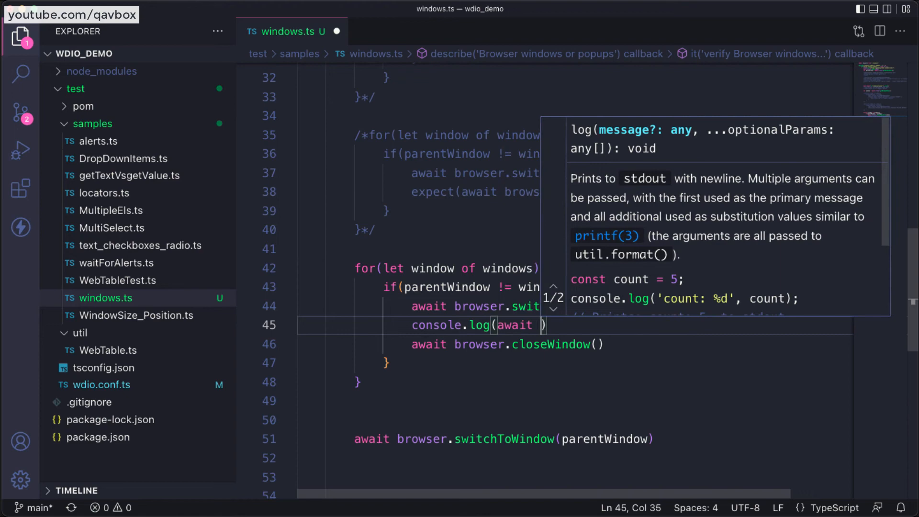
{"action": "type", "text": "browser.getTitle"}
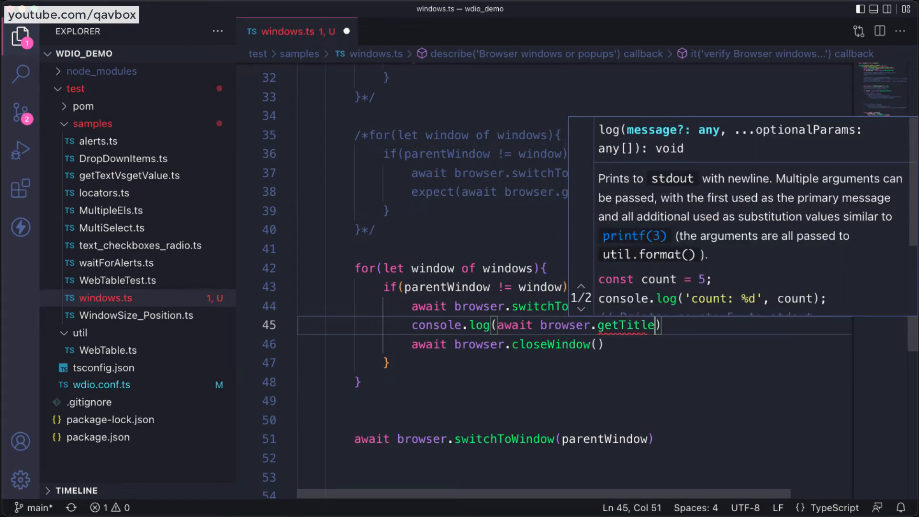
{"action": "type", "text": "()"}
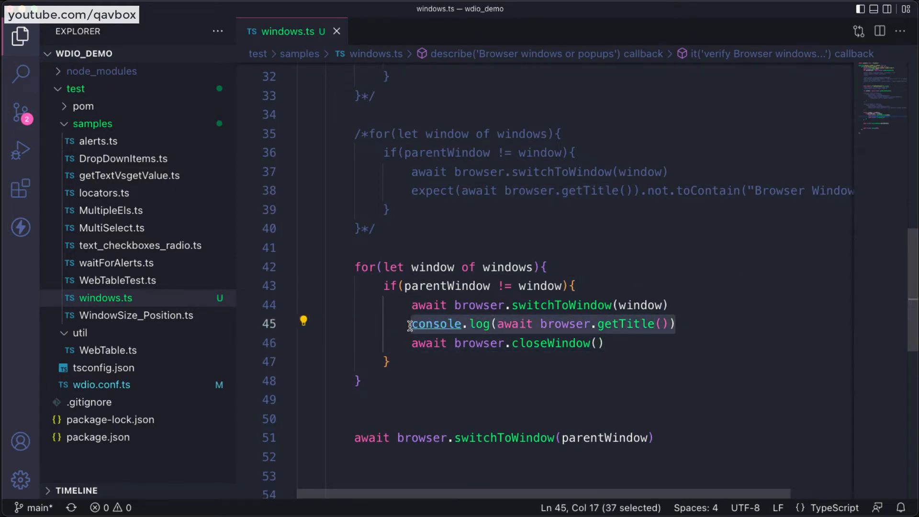
Add an "after closing" title log after closeWindow, then run npm run wdio
{"action": "type", "text": "console.log(await browser.getTitle())"}
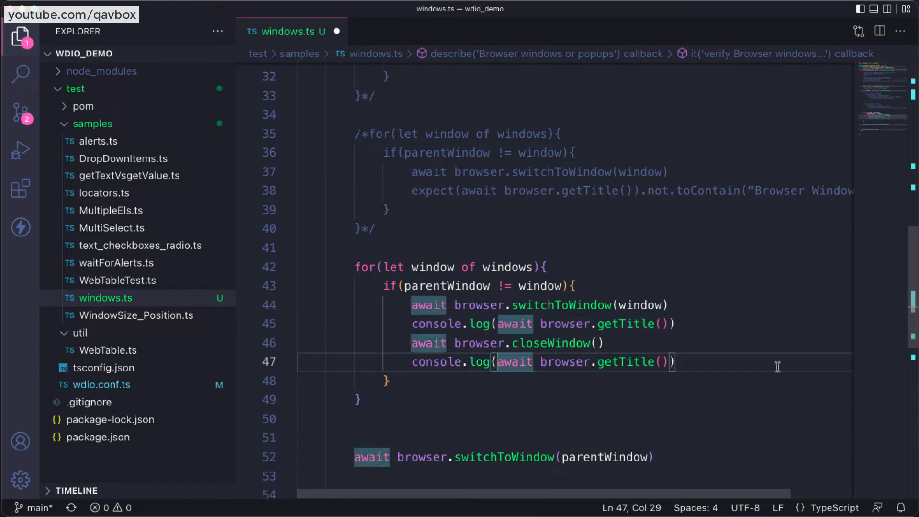
{"action": "type", "text": "\"after closing current window - \" +"}
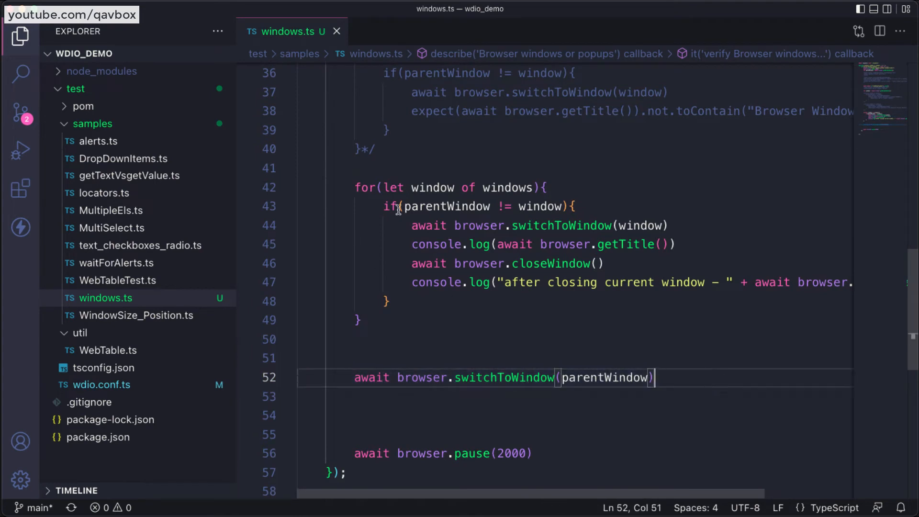
{"action": "left_click", "coordinate": [386, 301]}
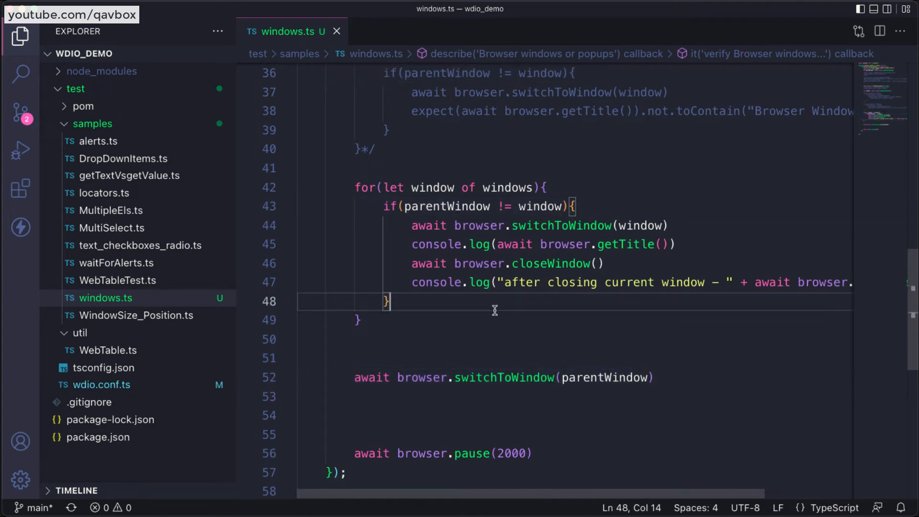
{"action": "type", "text": "npm run wdio"}
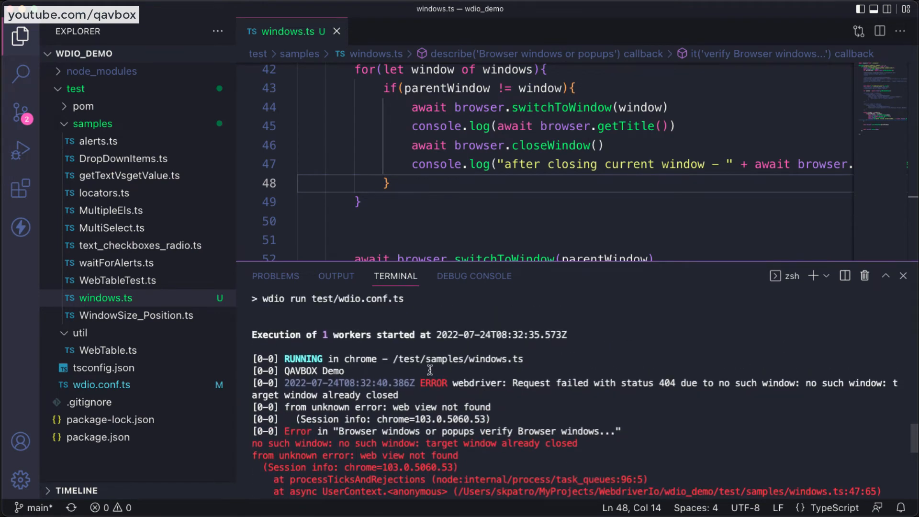
Review the QAVBOX Demo log and no-such-window error, then comment out line 47's log
{"action": "double_click", "coordinate": [314, 370]}
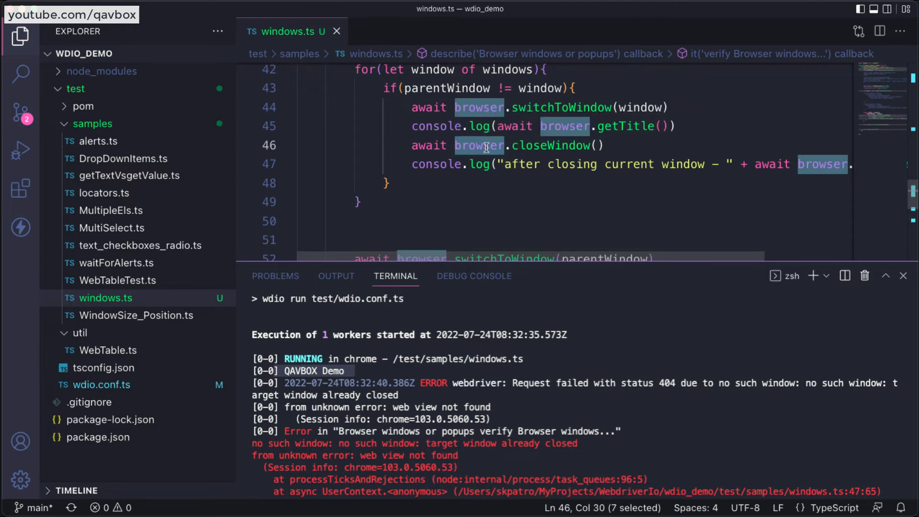
{"action": "mouse_move", "coordinate": [686, 147]}
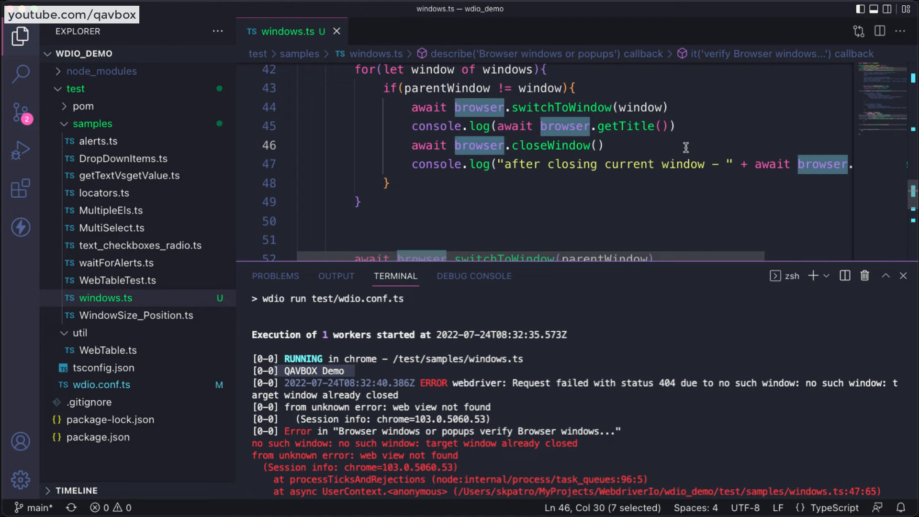
{"action": "left_click", "coordinate": [604, 146]}
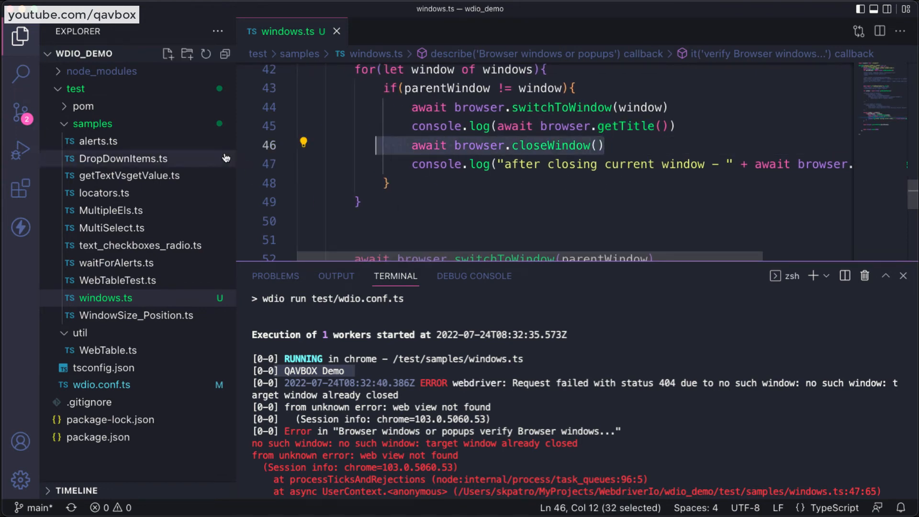
{"action": "double_click", "coordinate": [561, 107]}
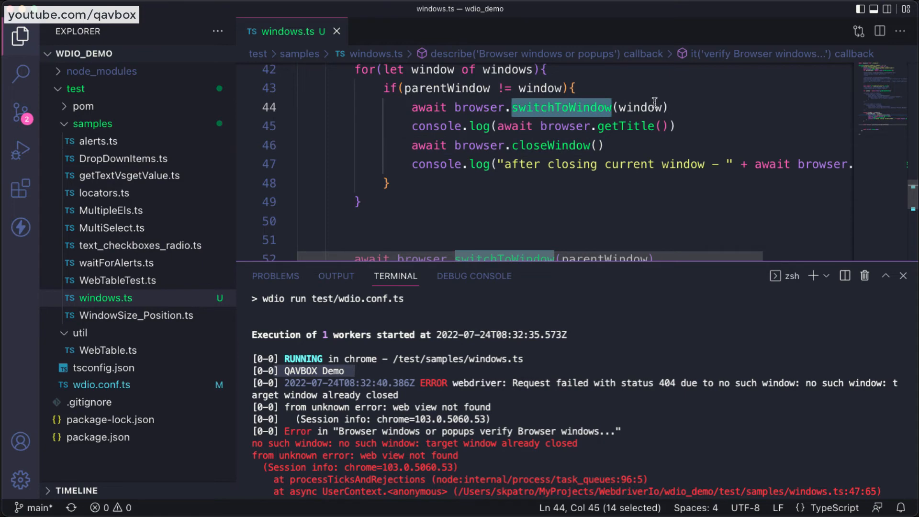
{"action": "mouse_move", "coordinate": [583, 146]}
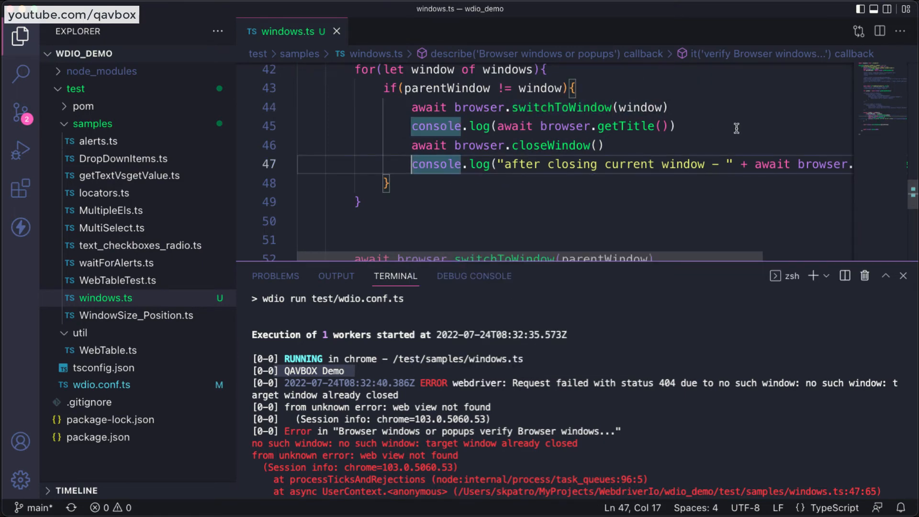
{"action": "type", "text": "//"}
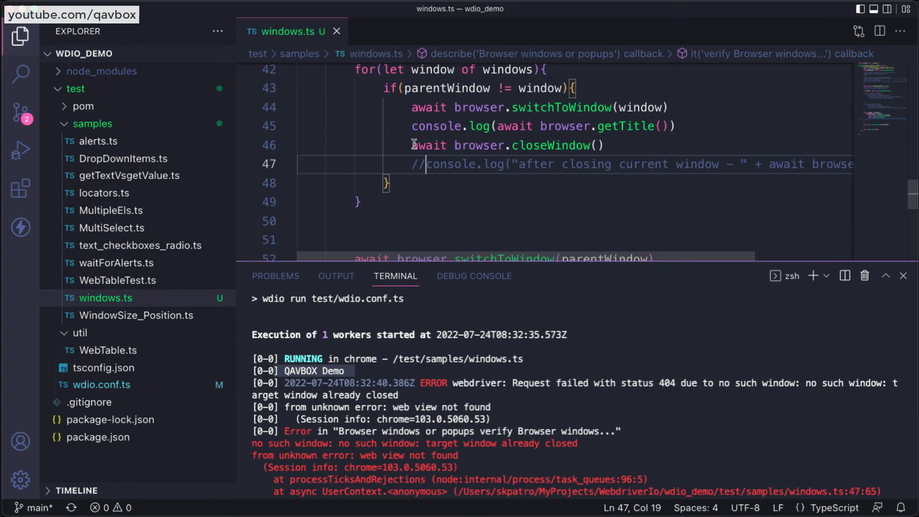
{"action": "mouse_move", "coordinate": [551, 145]}
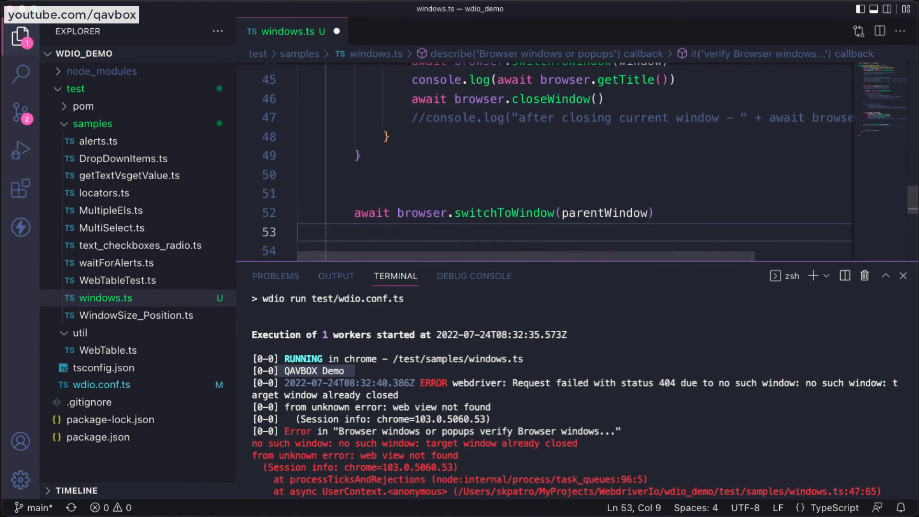
Add console.log(await browser.getTitle()) below switchToWindow(parentWindow)
{"action": "type", "text": "console.log("}
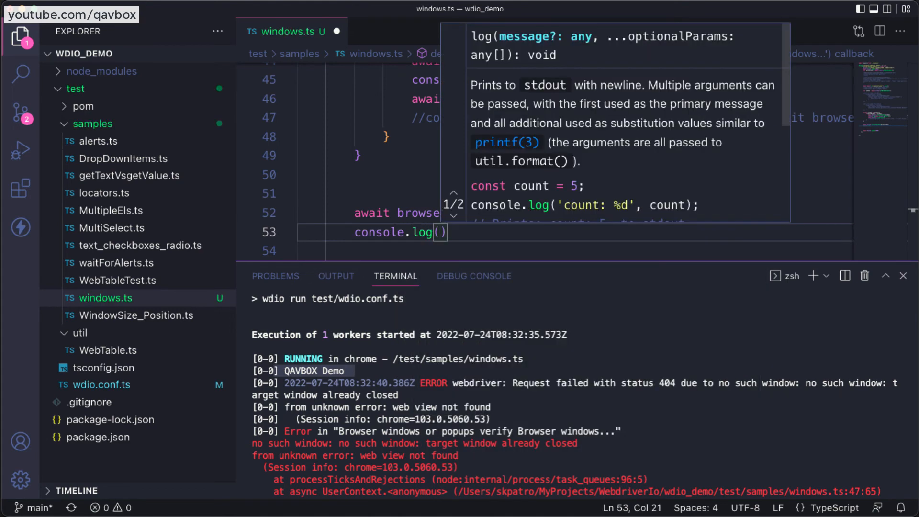
{"action": "type", "text": "await brow"}
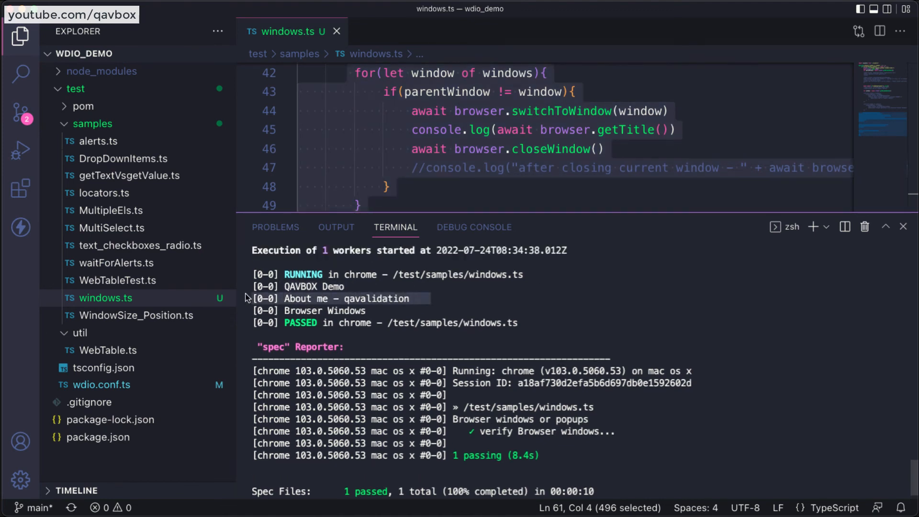
Point out the logged About me - qavalidation title and highlight the closeWindow call
{"action": "left_click", "coordinate": [323, 311]}
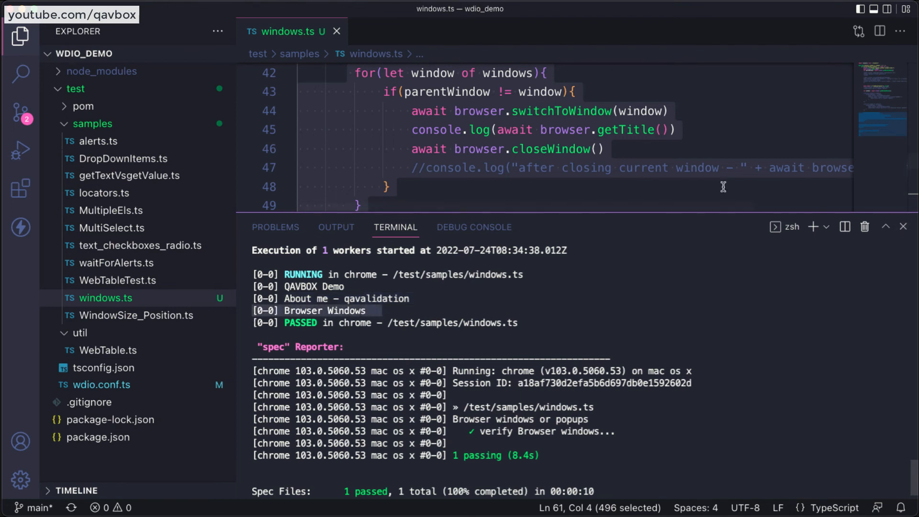
{"action": "double_click", "coordinate": [551, 149]}
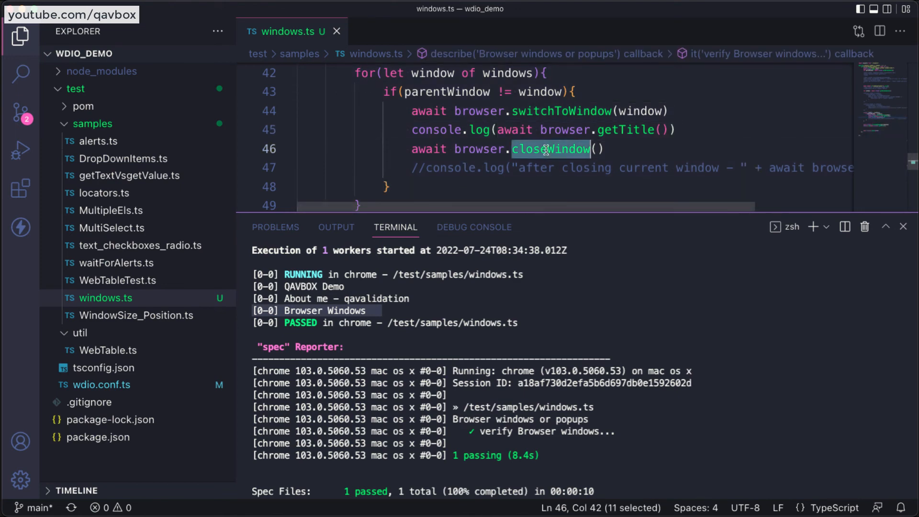
{"action": "left_click", "coordinate": [603, 149]}
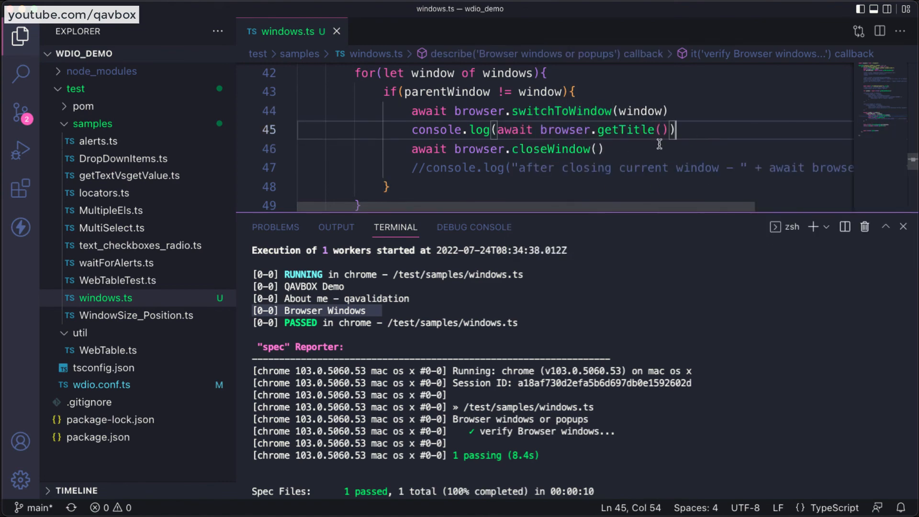
{"action": "double_click", "coordinate": [551, 149]}
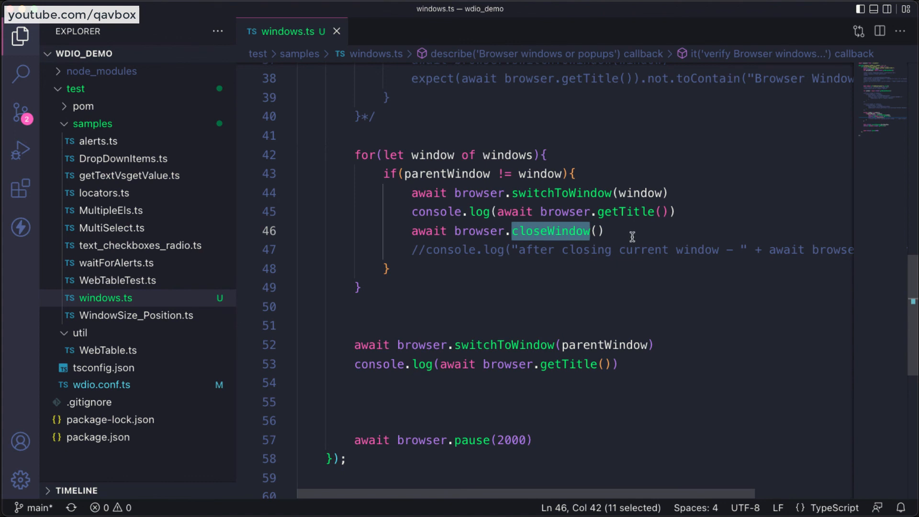
{"action": "mouse_move", "coordinate": [550, 230]}
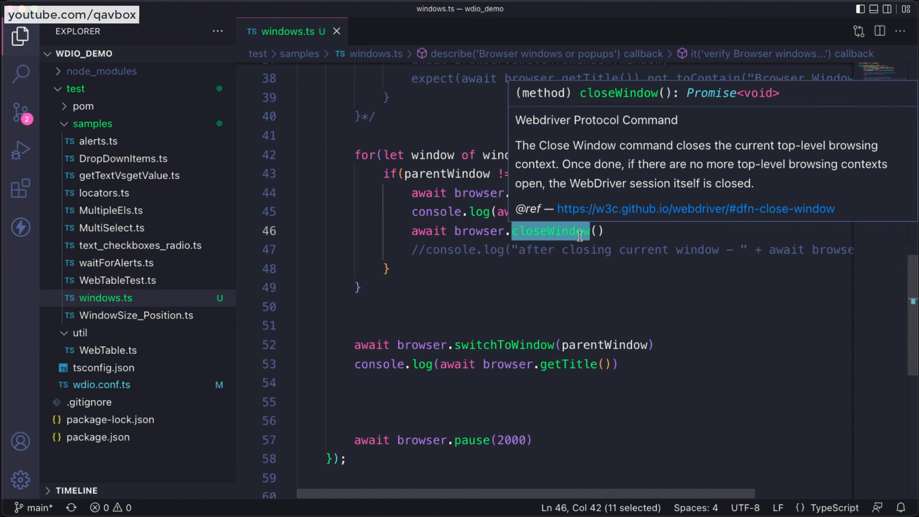